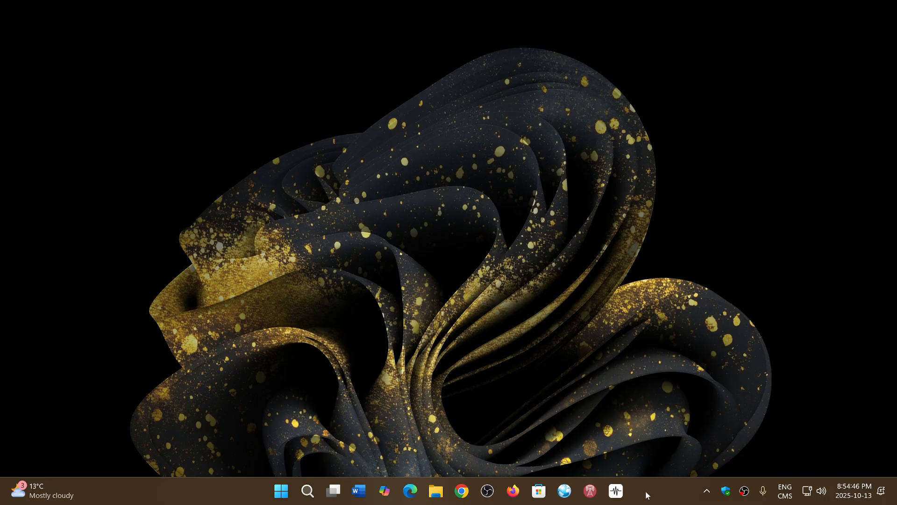
mouse_move(648, 303)
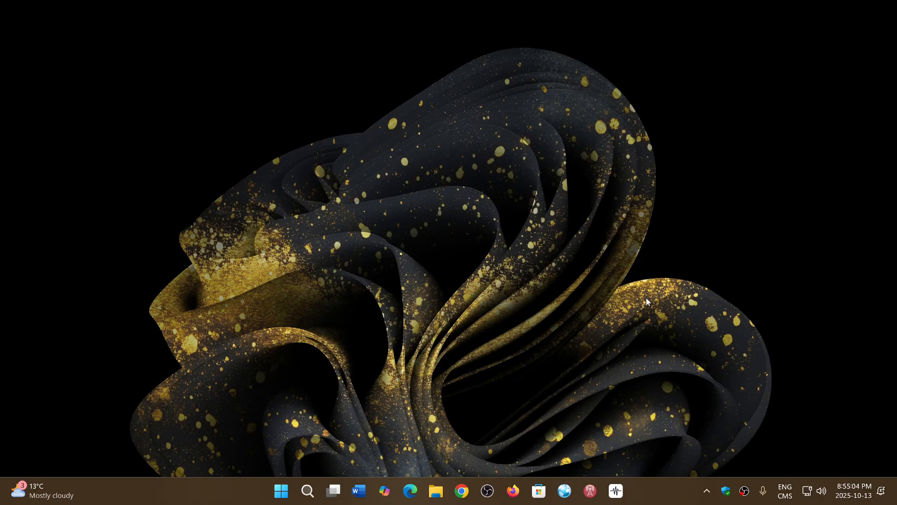
mouse_move(355, 251)
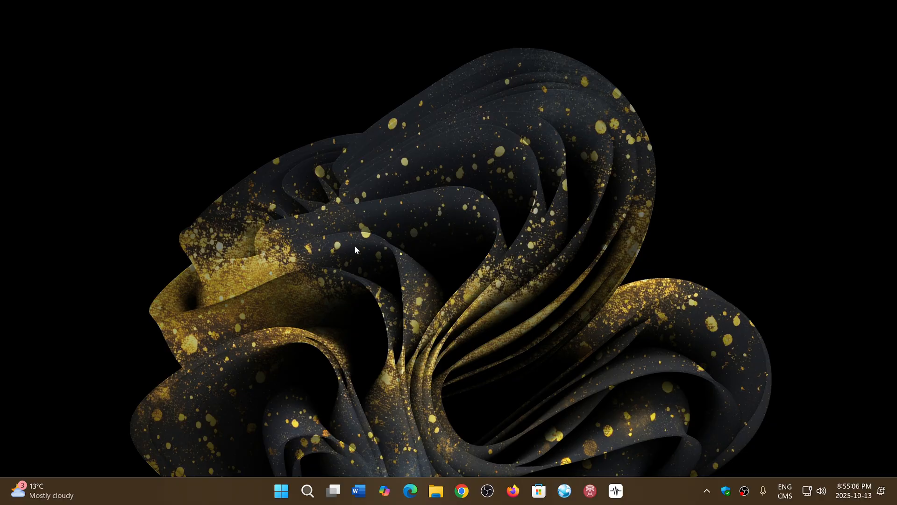
Launch the Settings app from the Start menu's pinned apps to reach its Home page
left_click(281, 491)
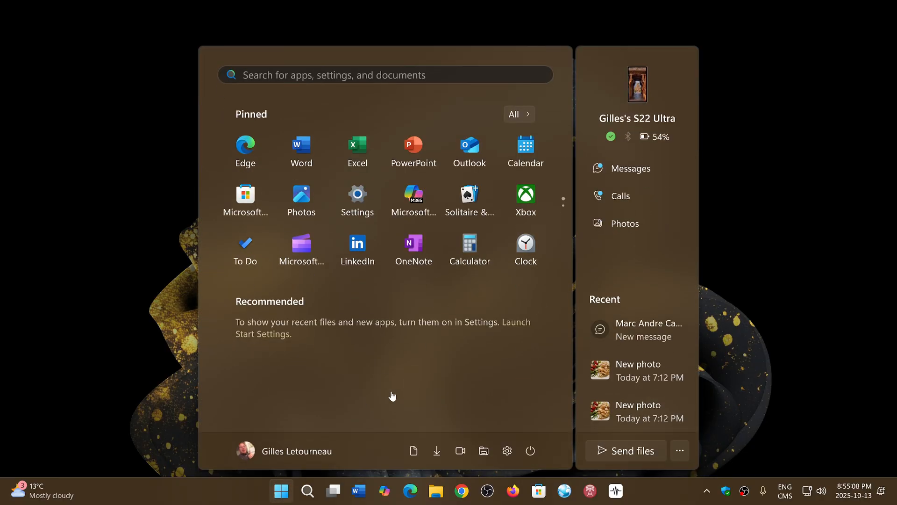
mouse_move(445, 394)
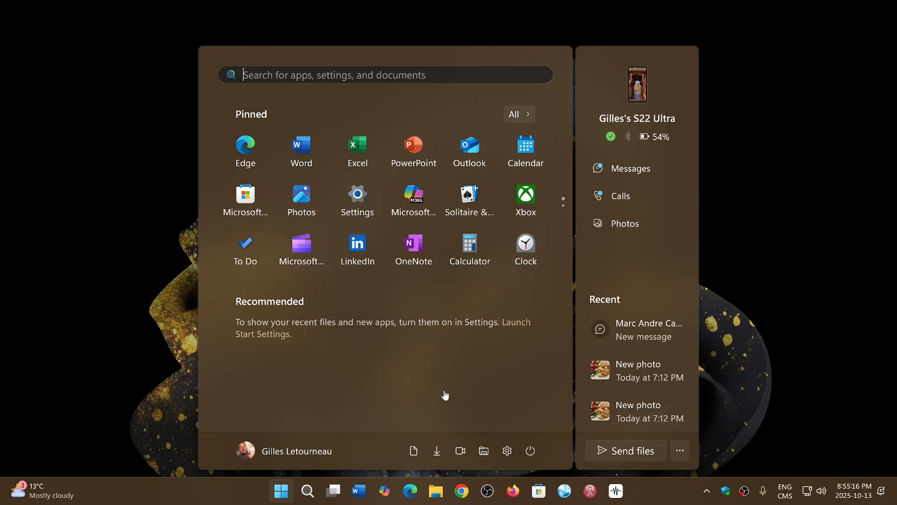
left_click(357, 195)
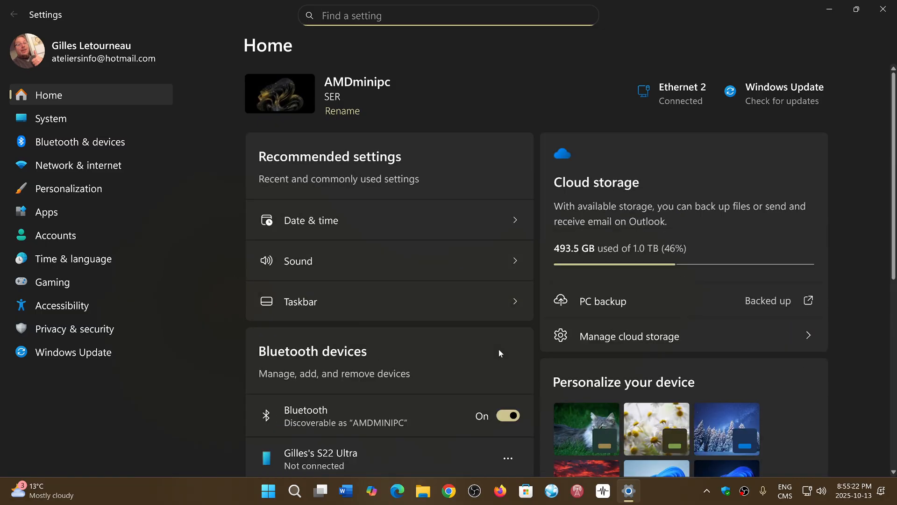
Show the Windows Update page reporting 'You're up to date'
left_click(72, 351)
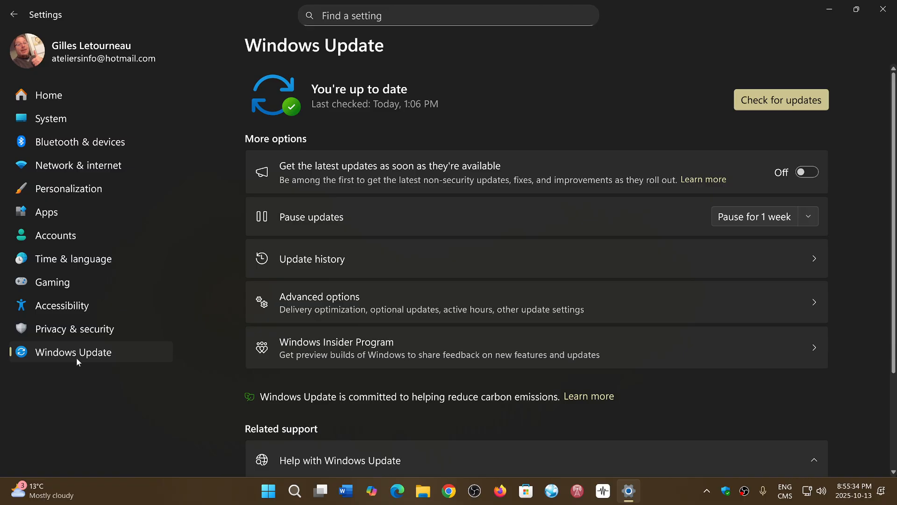
mouse_move(150, 410)
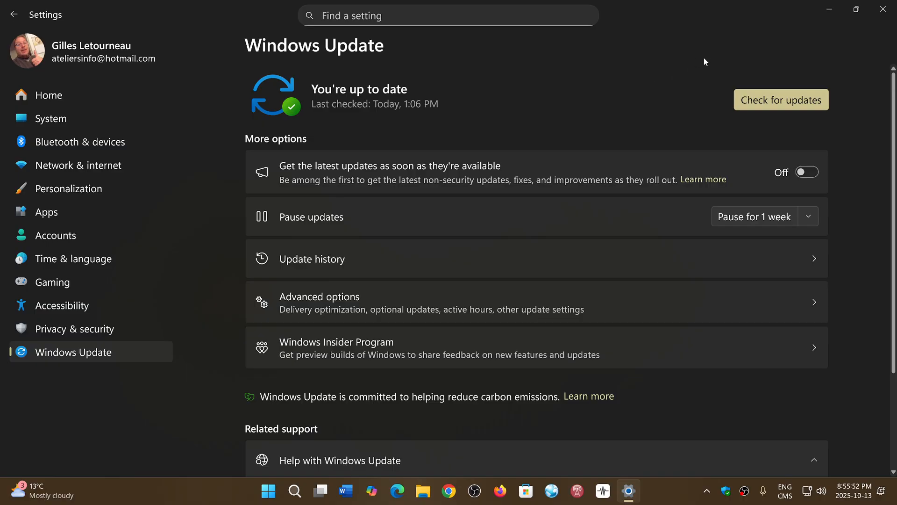
mouse_move(729, 62)
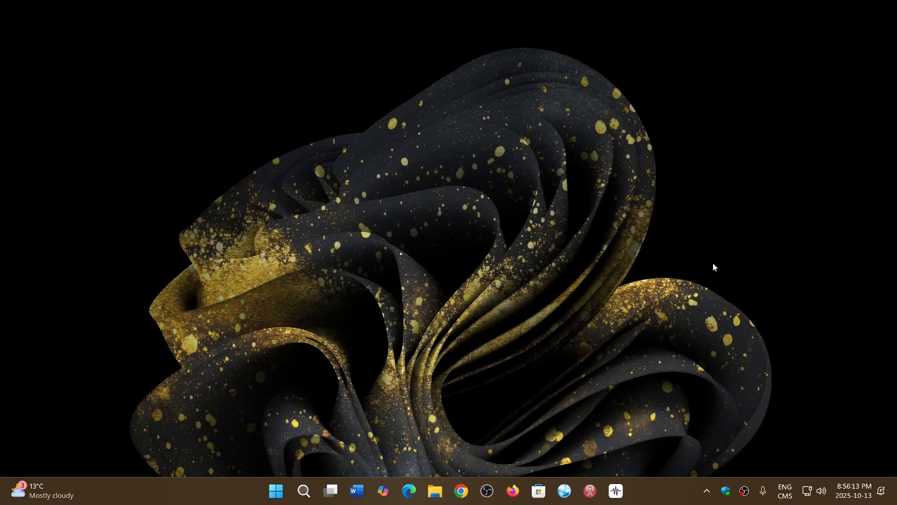
mouse_move(653, 504)
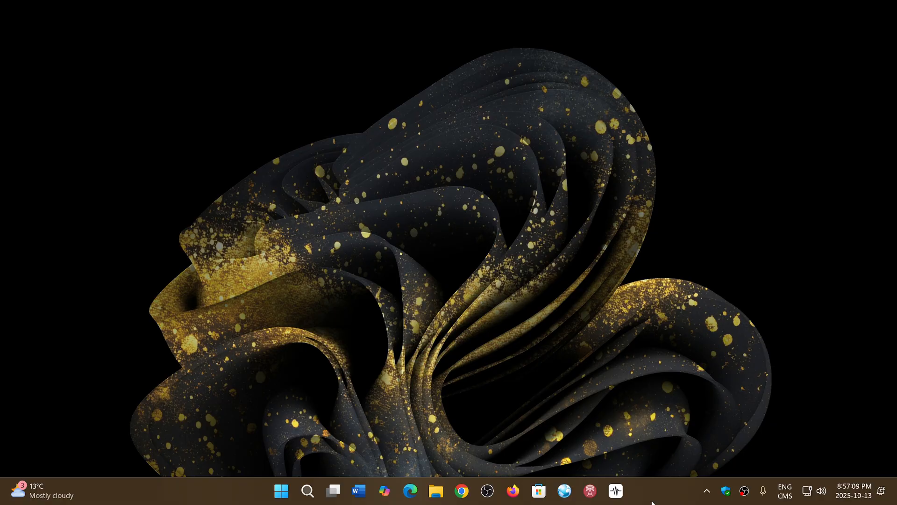
mouse_move(692, 404)
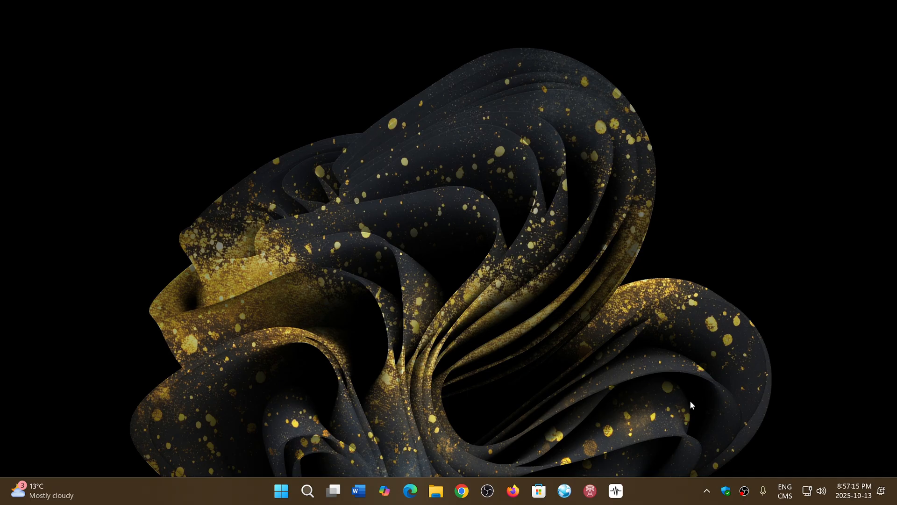
mouse_move(658, 499)
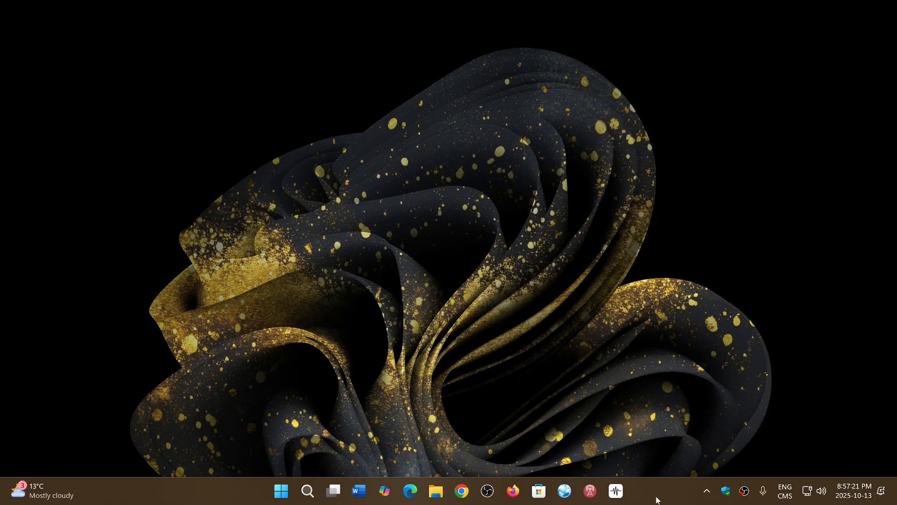
mouse_move(669, 414)
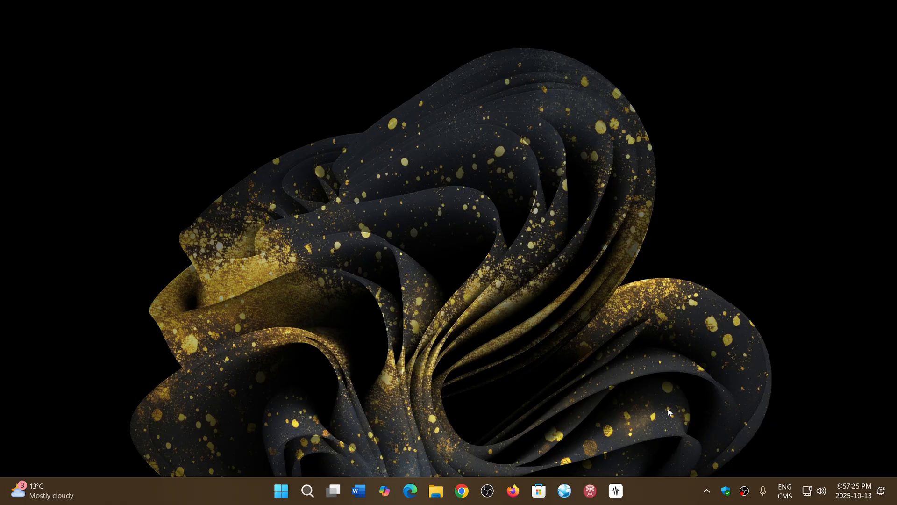
mouse_move(661, 496)
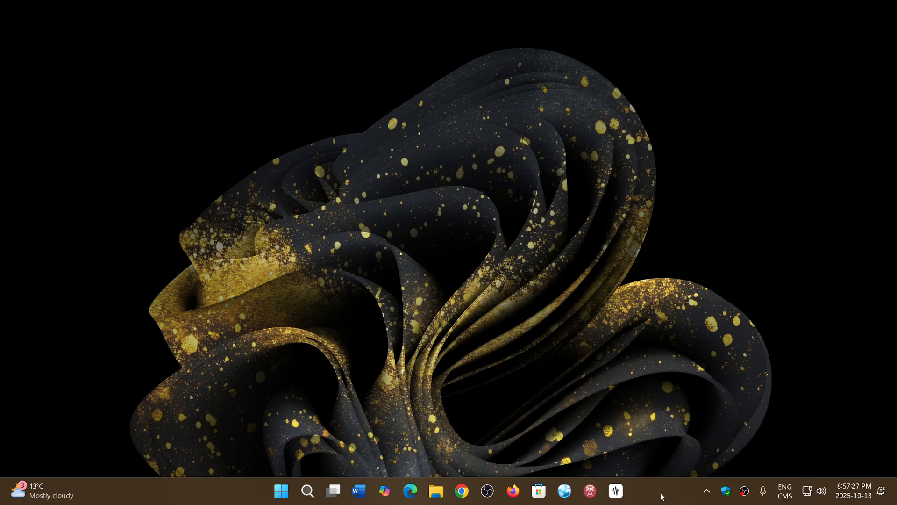